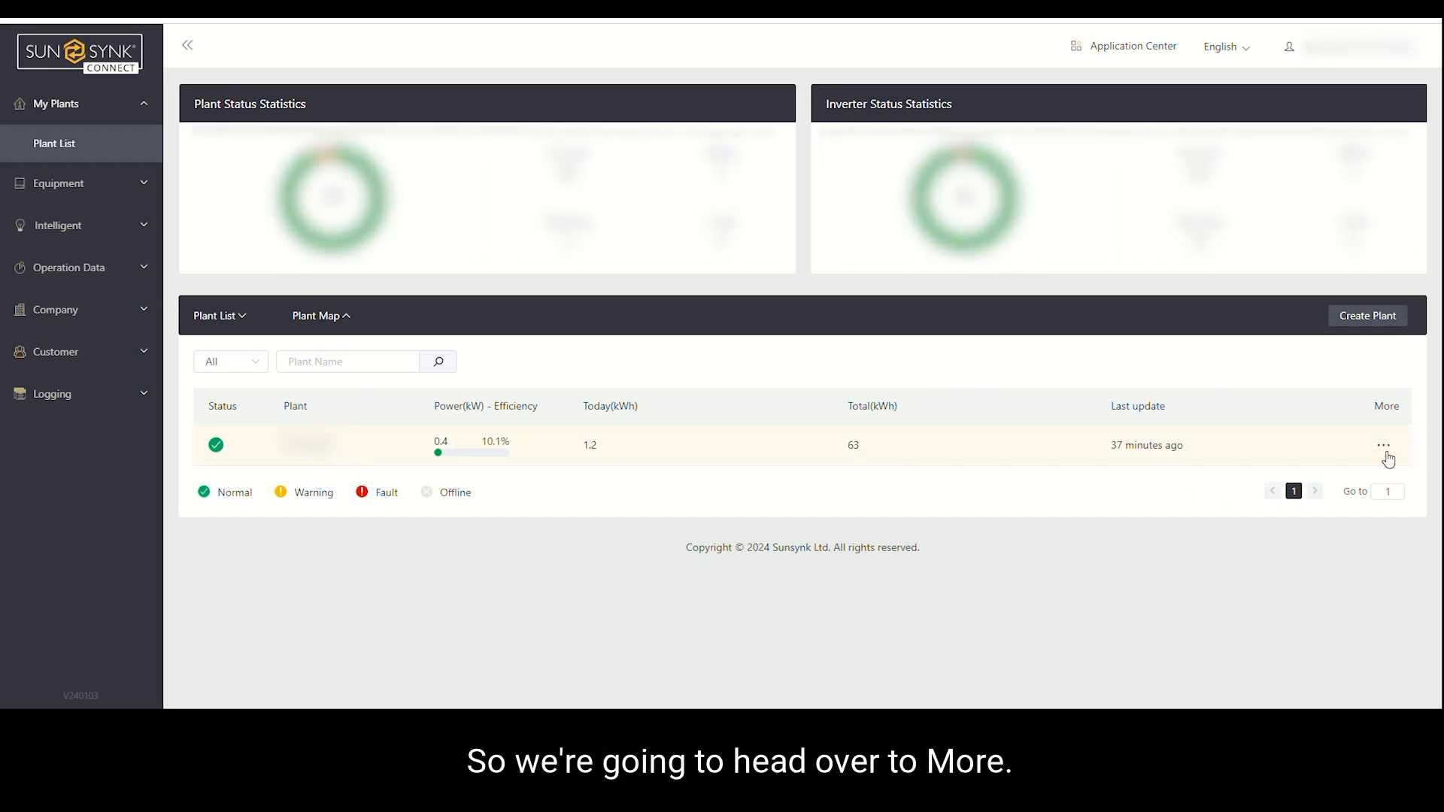
- Open the plant's Edit page from its More menu in the Plant List
{"action": "left_click", "coordinate": [1383, 446]}
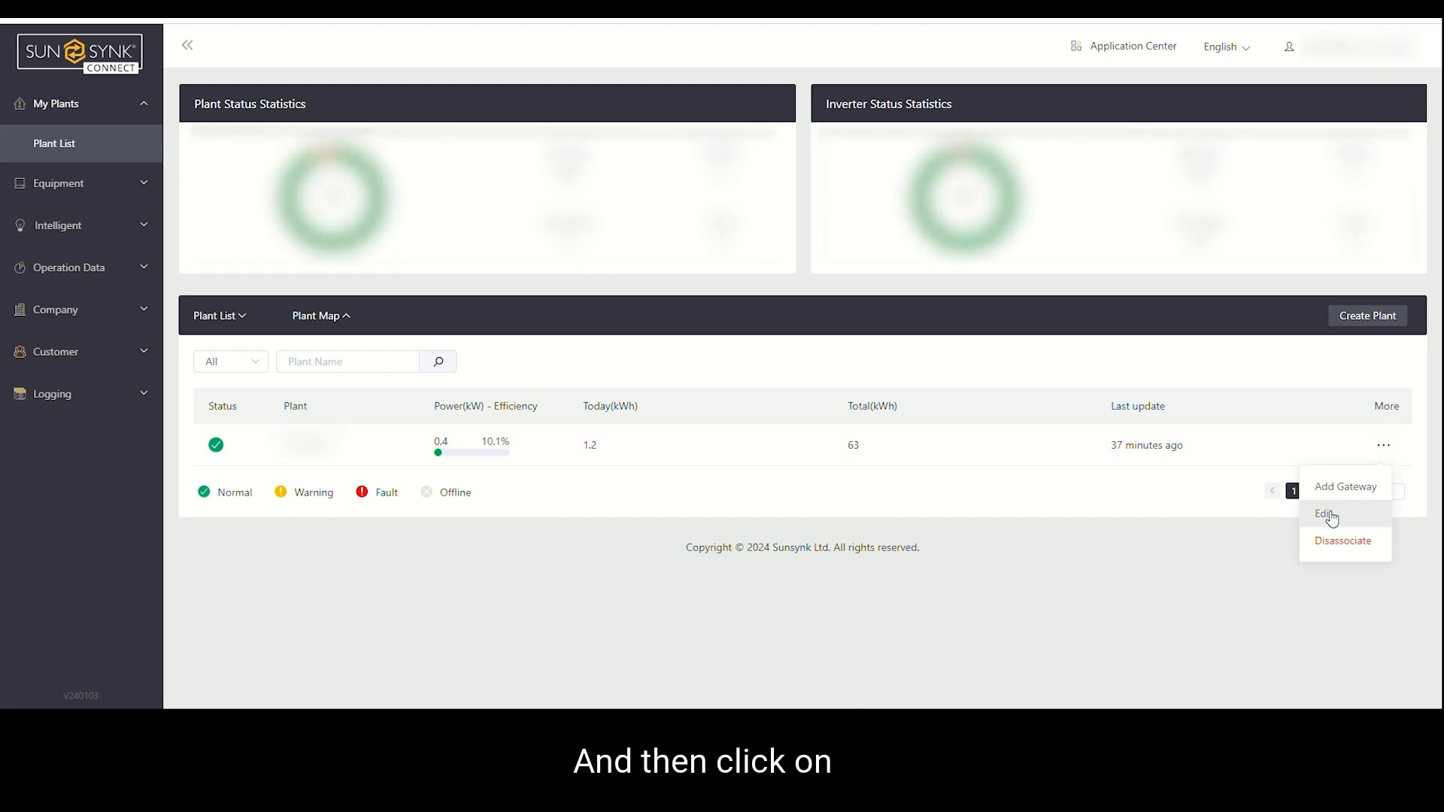
{"action": "left_click", "coordinate": [1326, 514]}
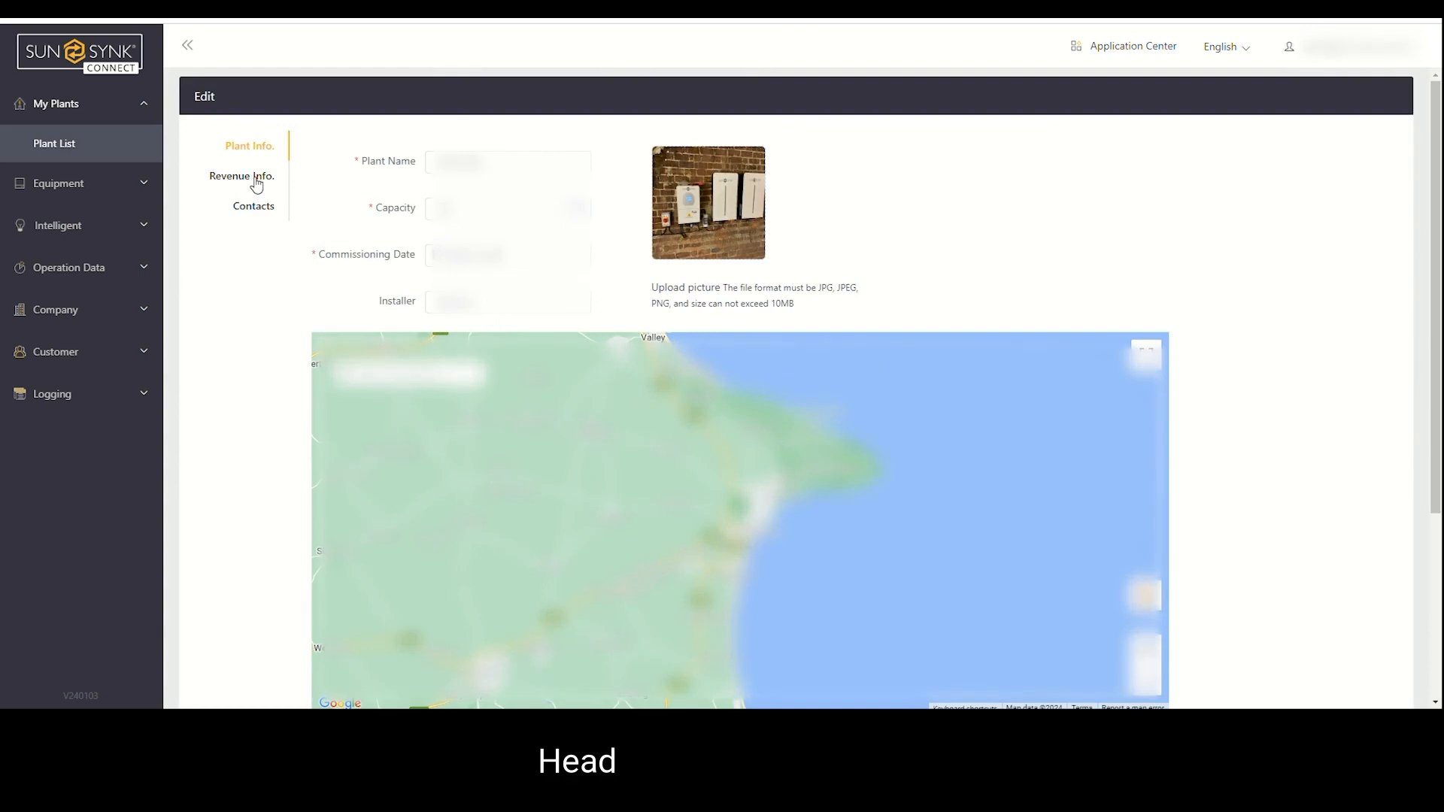
- Choose Live Price valuation under Revenue Info and confirm the UK-only notice
{"action": "left_click", "coordinate": [242, 176]}
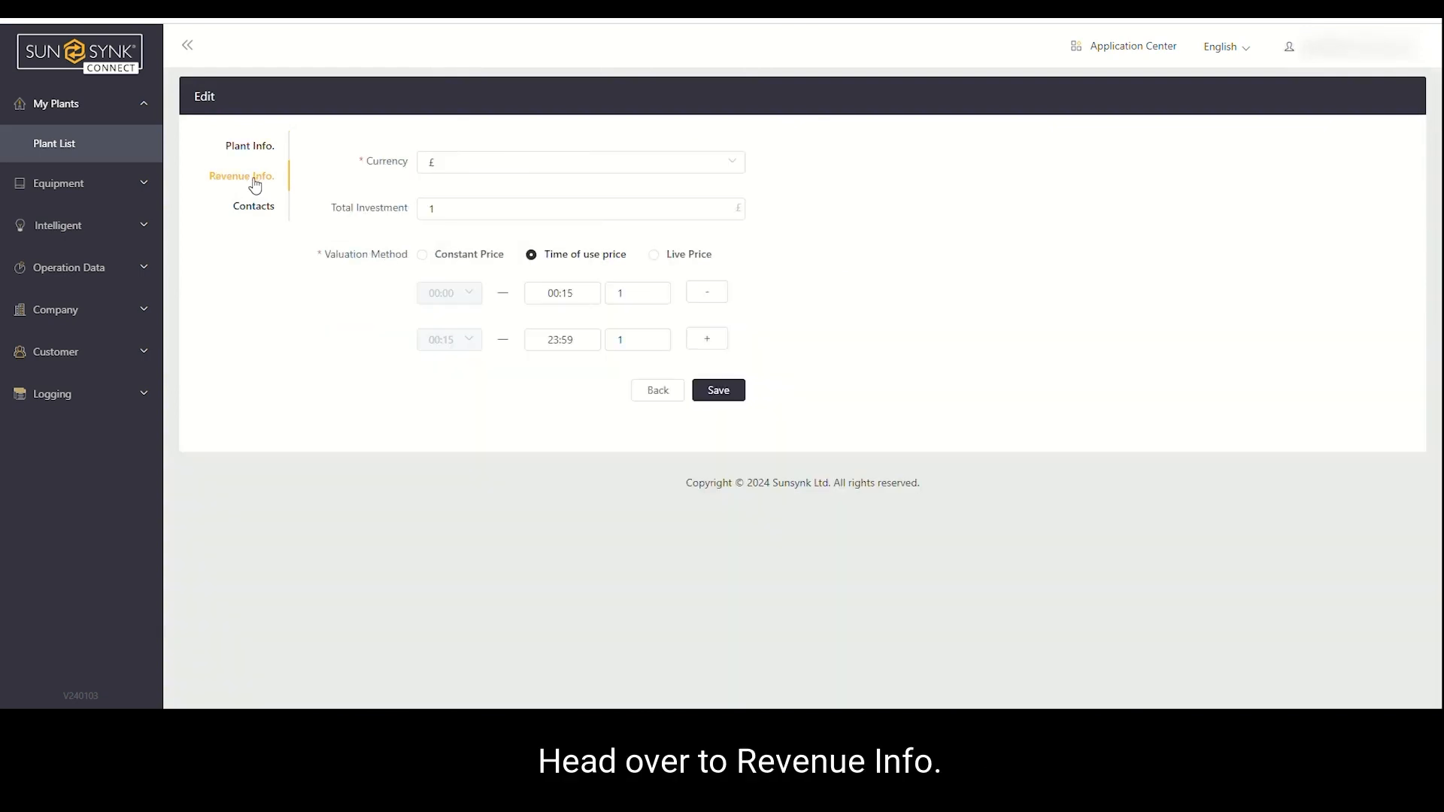
{"action": "mouse_move", "coordinate": [672, 265]}
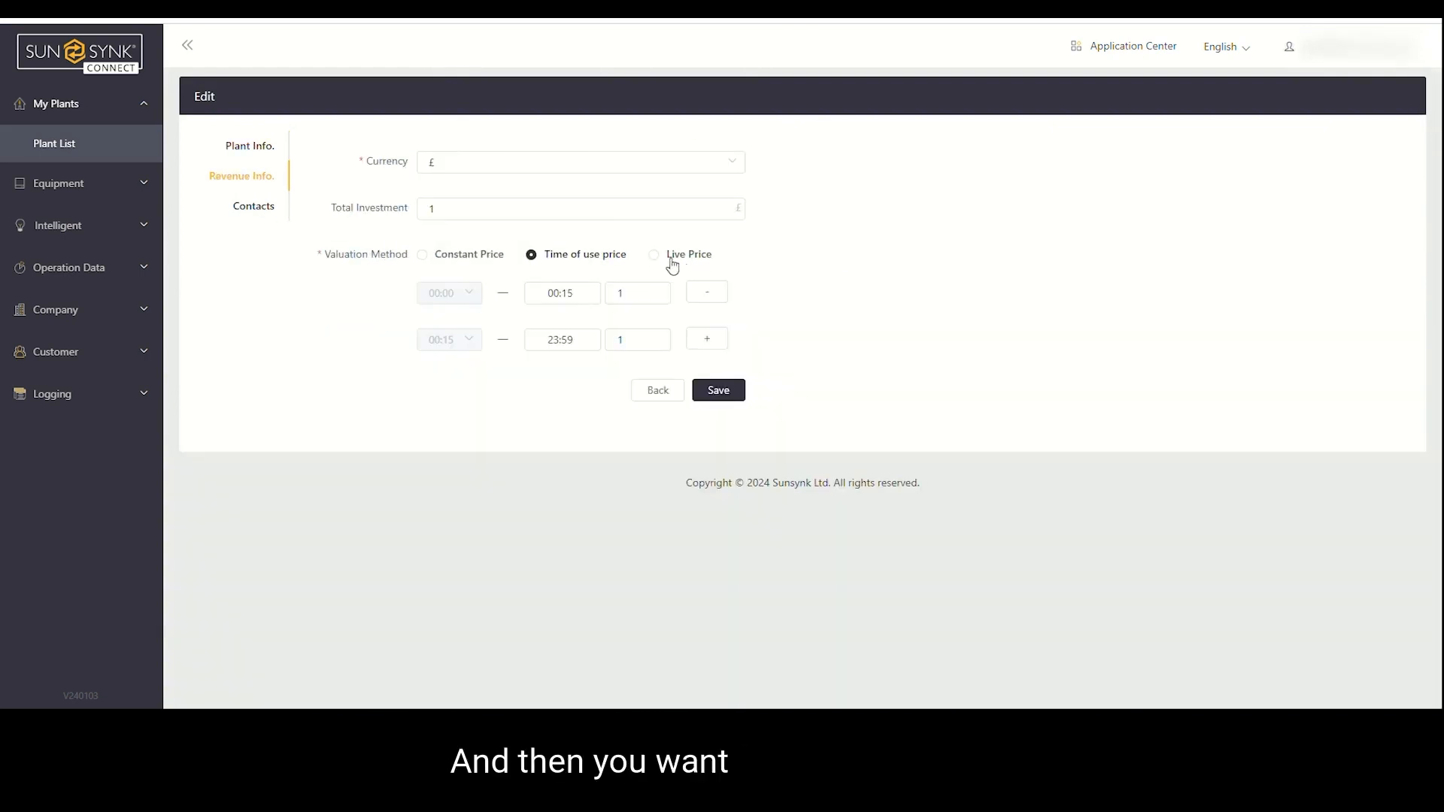
{"action": "left_click", "coordinate": [654, 254]}
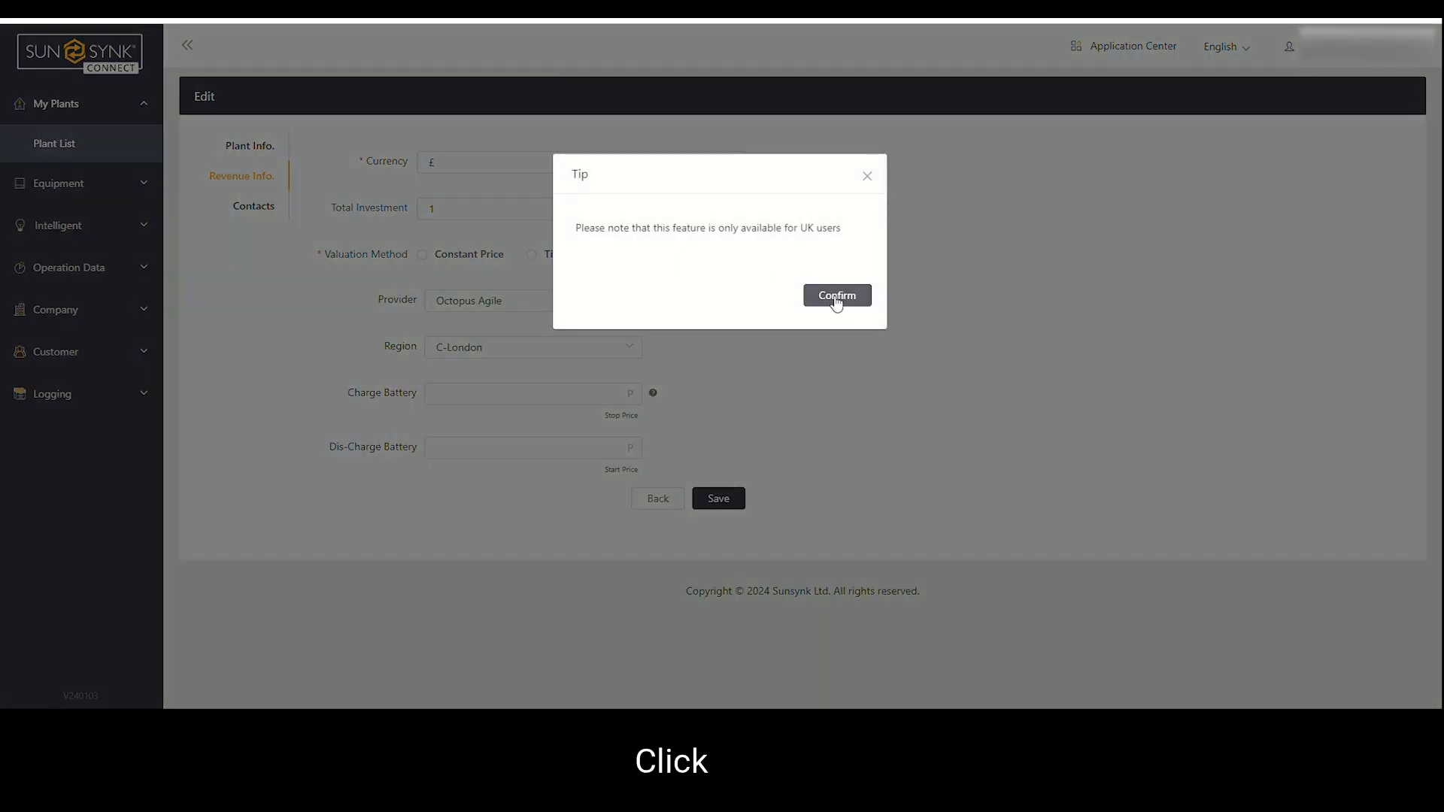
{"action": "left_click", "coordinate": [836, 296]}
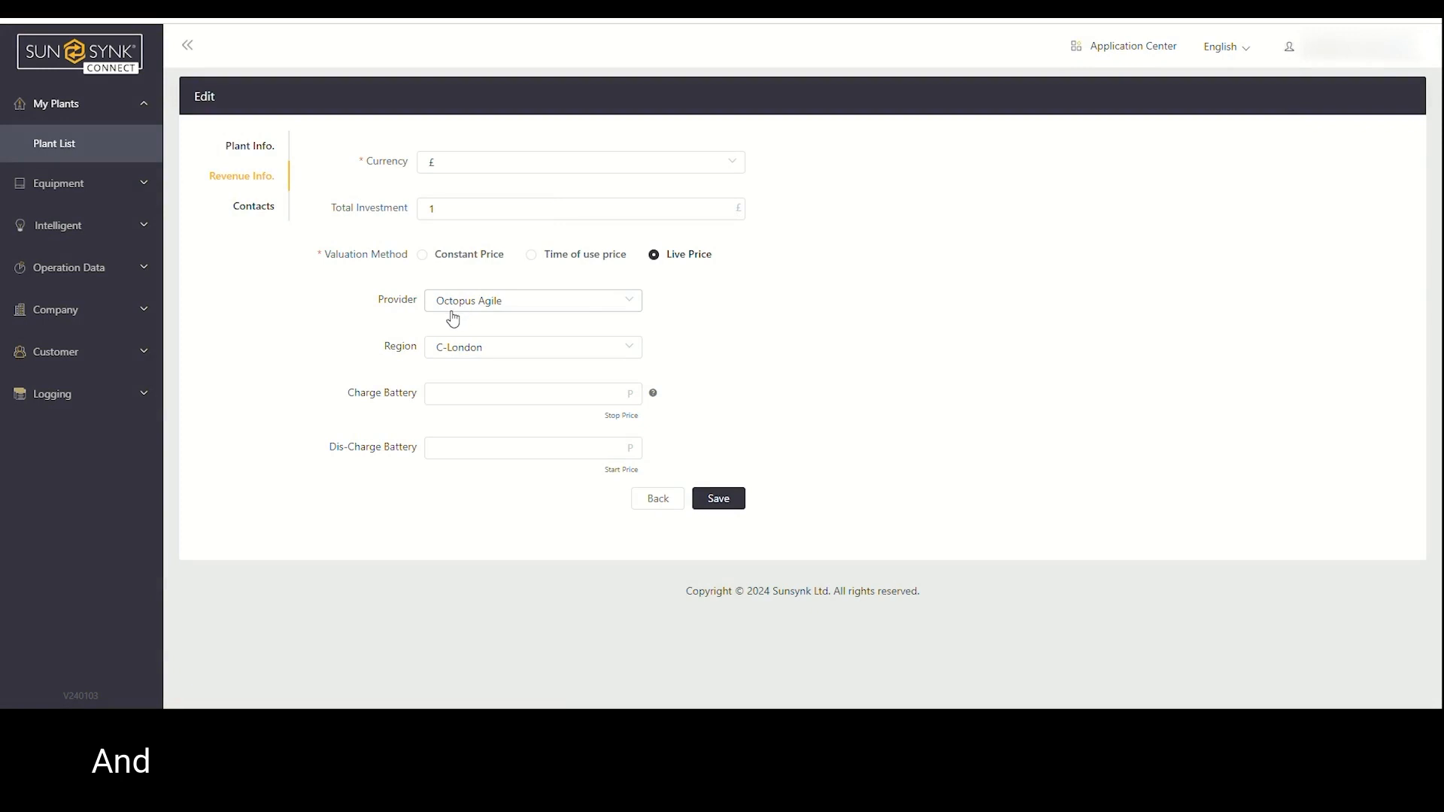
- Select Octopus Flux as provider, with import 02:00–05:00 to 100% and export 16:00–19:00 to 40%
{"action": "left_click", "coordinate": [533, 300]}
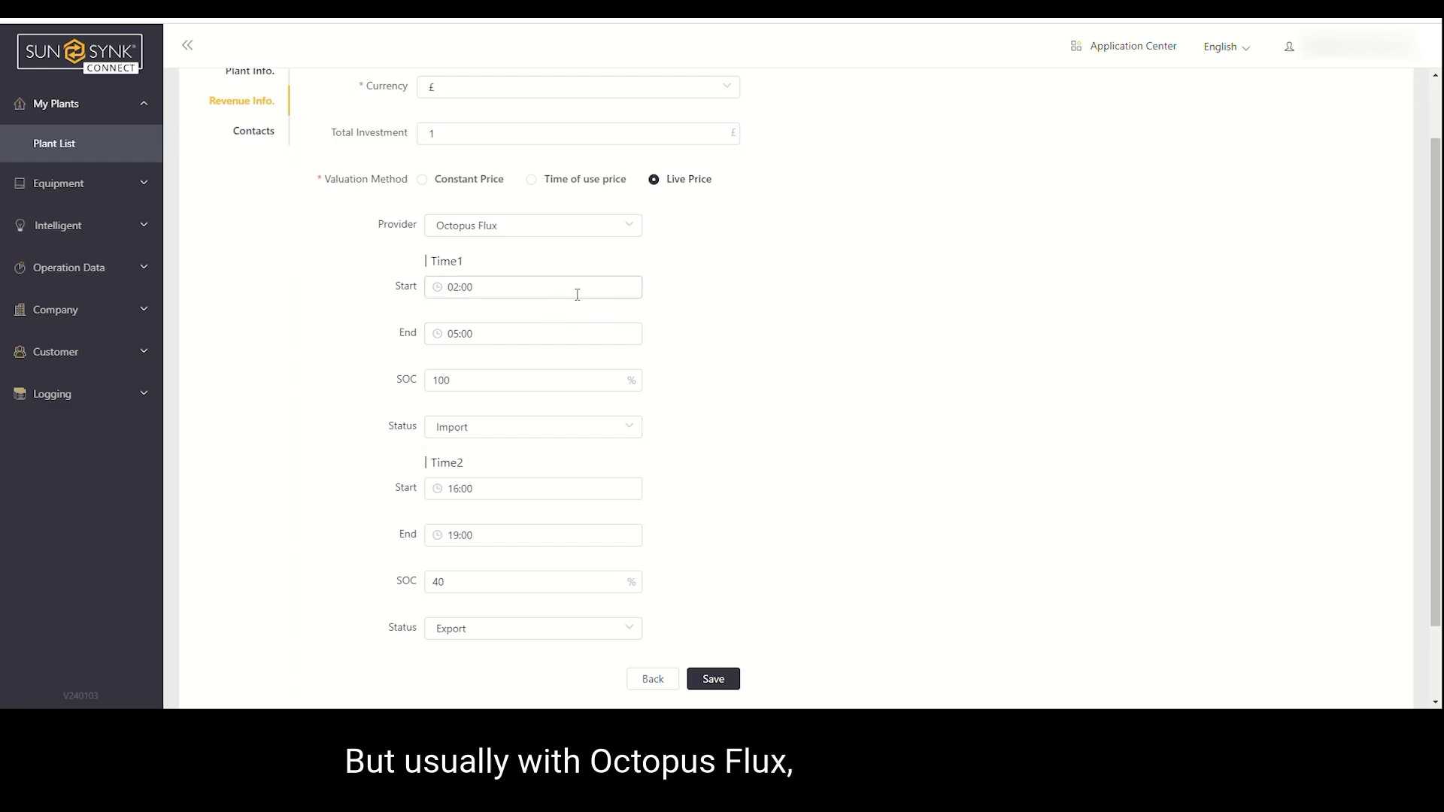
{"action": "mouse_move", "coordinate": [537, 317]}
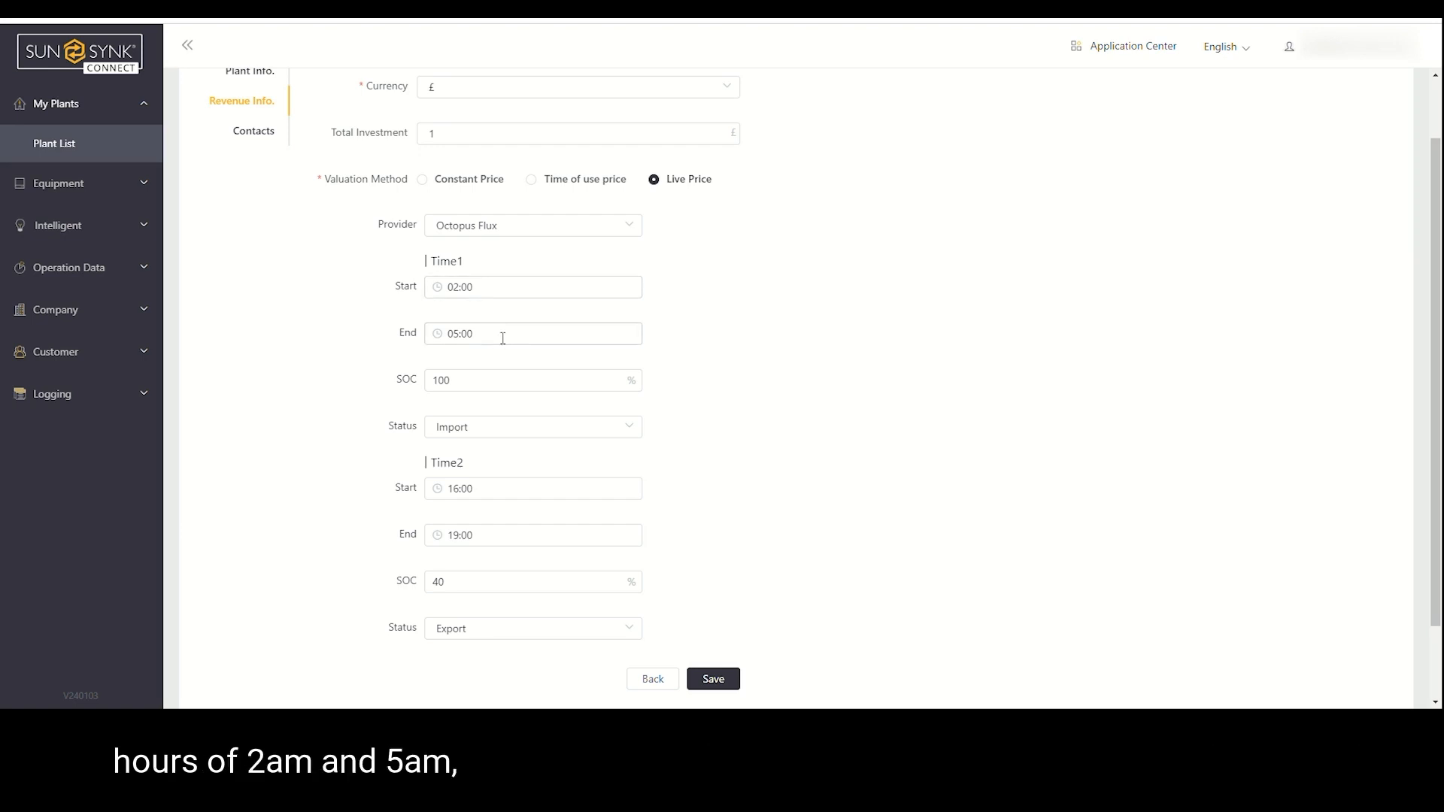
{"action": "mouse_move", "coordinate": [495, 489]}
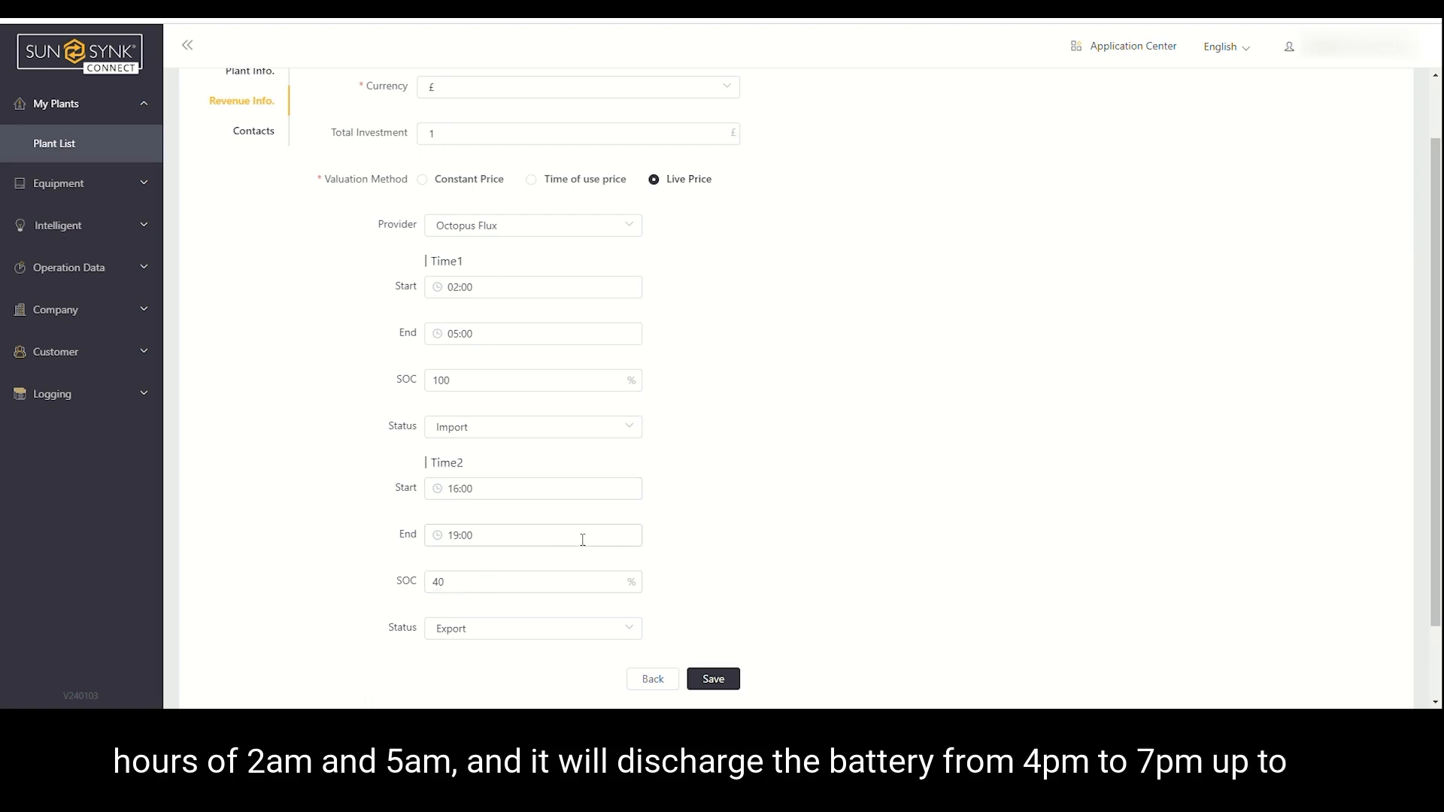
{"action": "scroll", "scroll_direction": "down", "scroll_amount": 3}
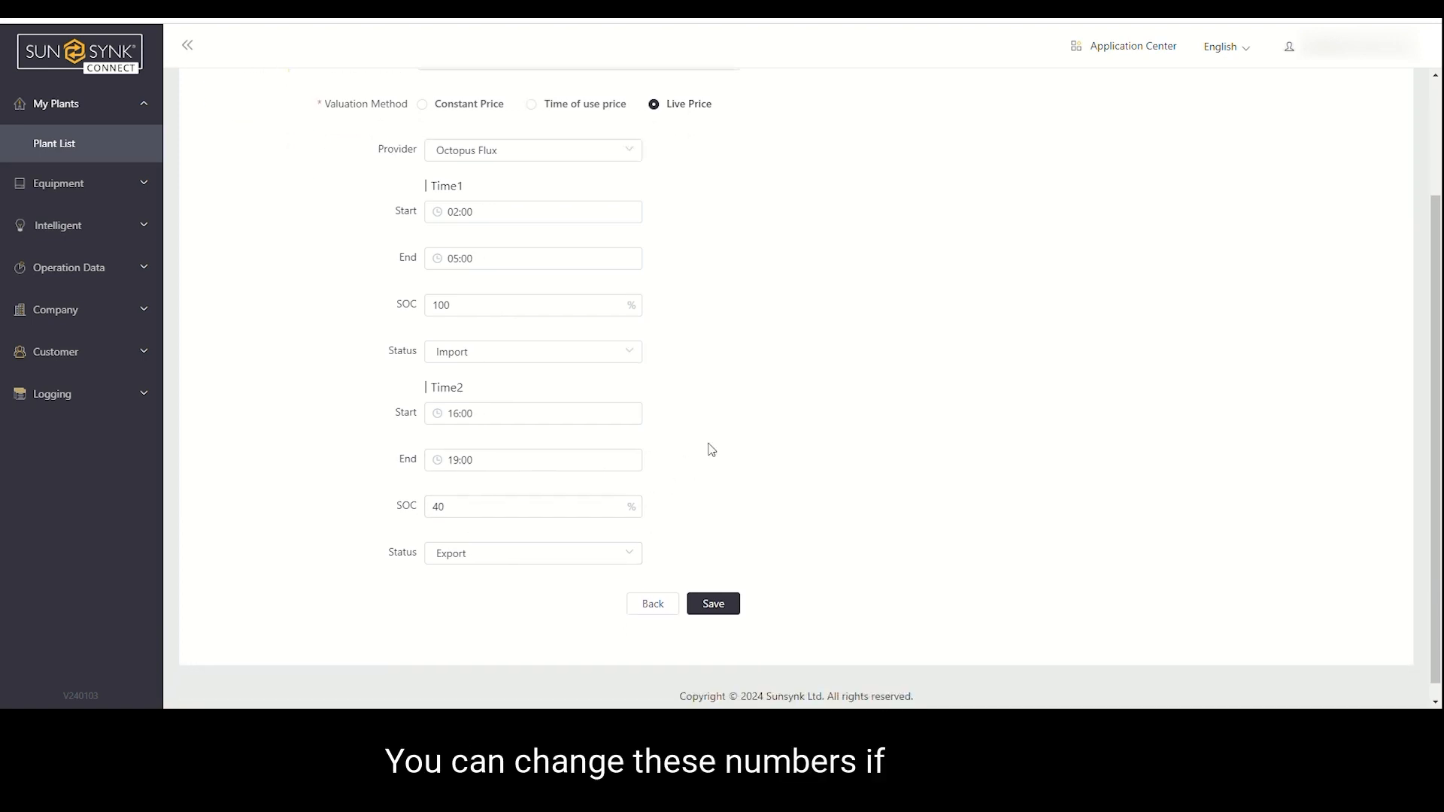